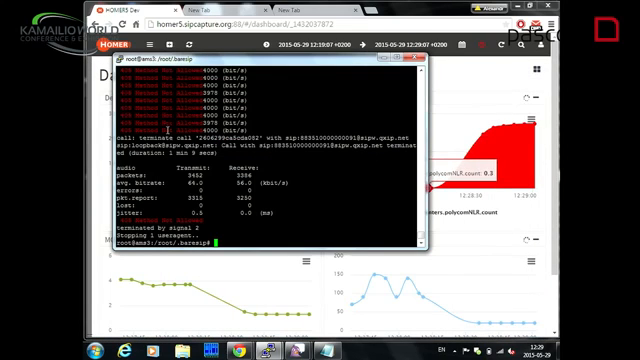
type("baresip")
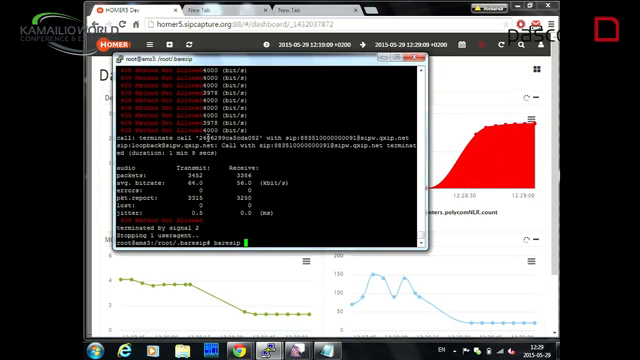